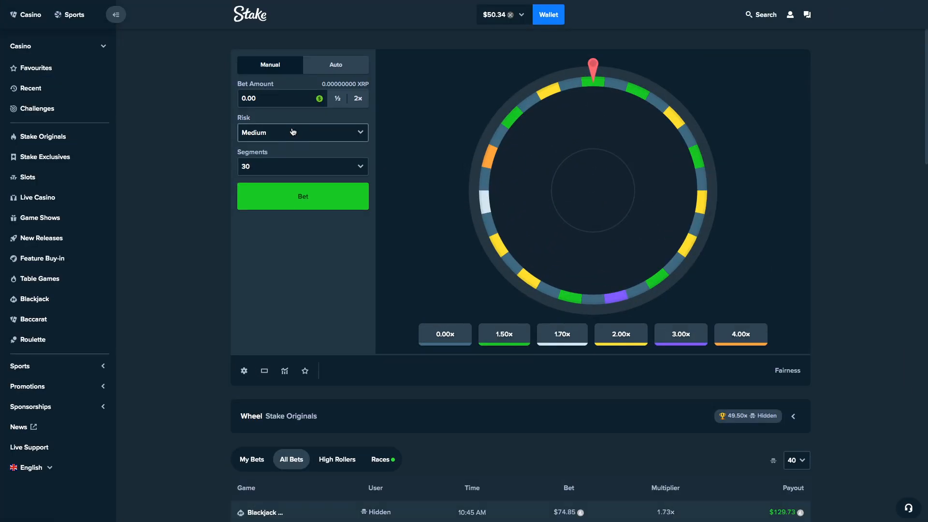
mouse_move(439, 135)
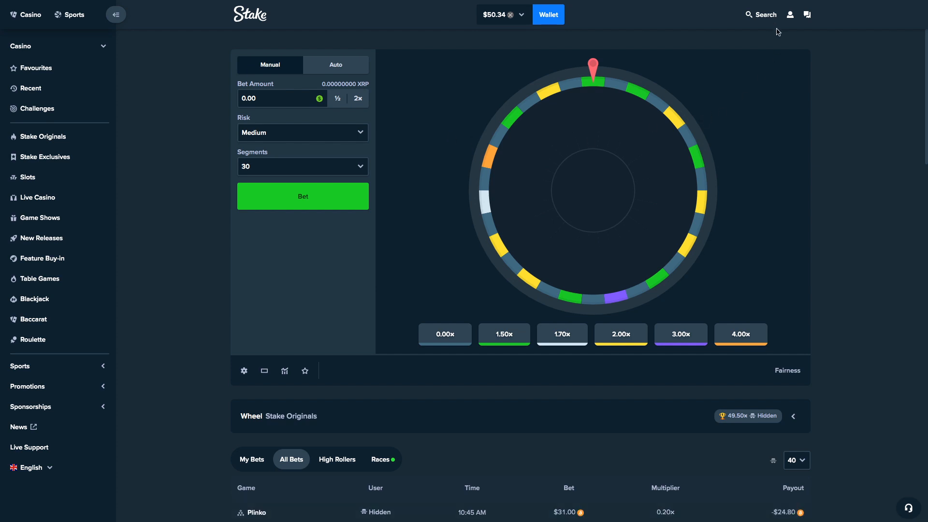
Enter the welcome offer code 'Thegambler1999' in the account's Offers settings
click(790, 14)
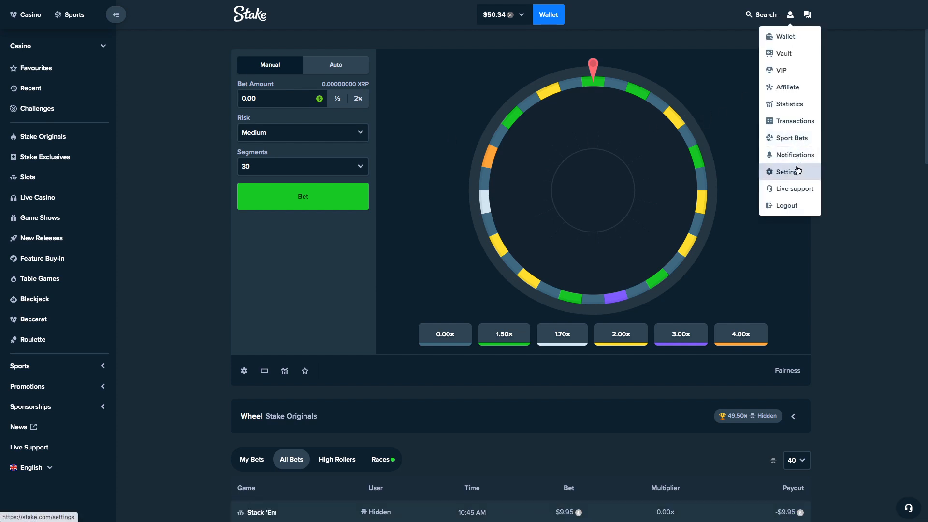
click(787, 172)
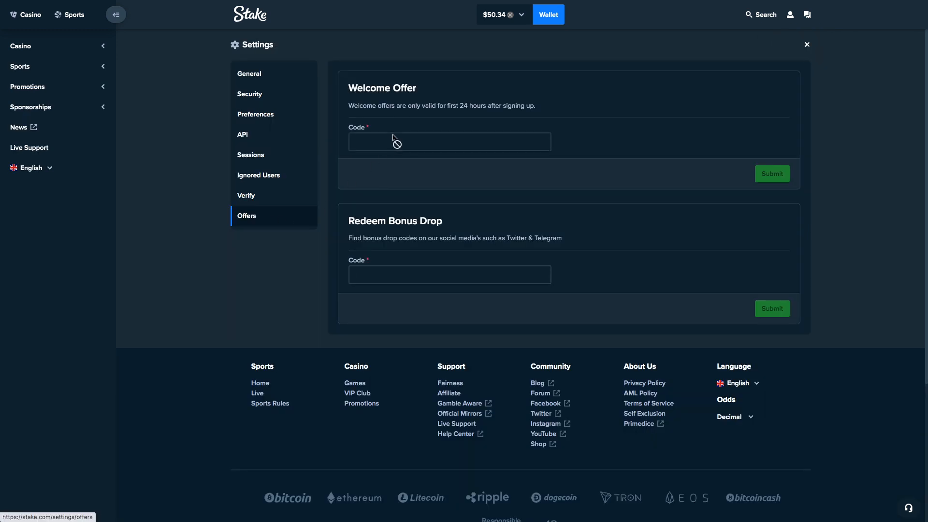
text(Thegambler1999)
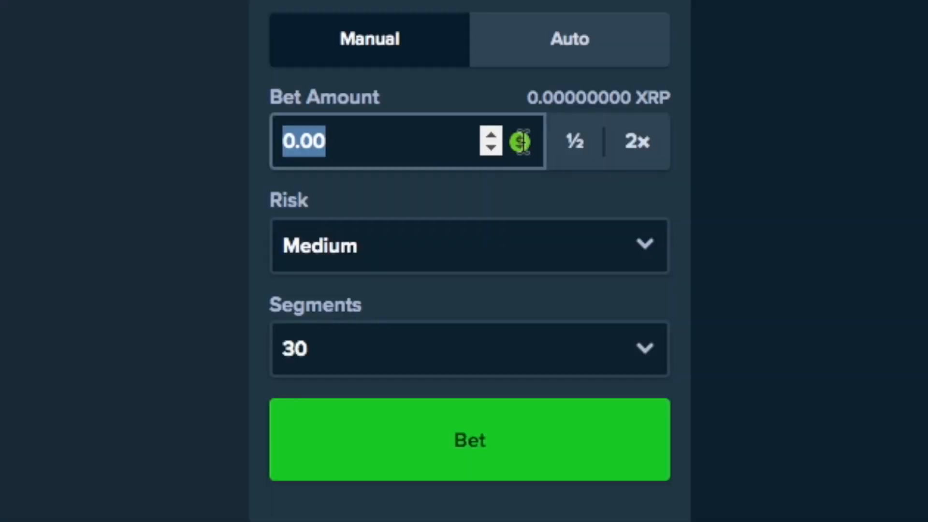
Spin the Medium-risk wheel at $5, then 1.34, then a halved stake
click(469, 440)
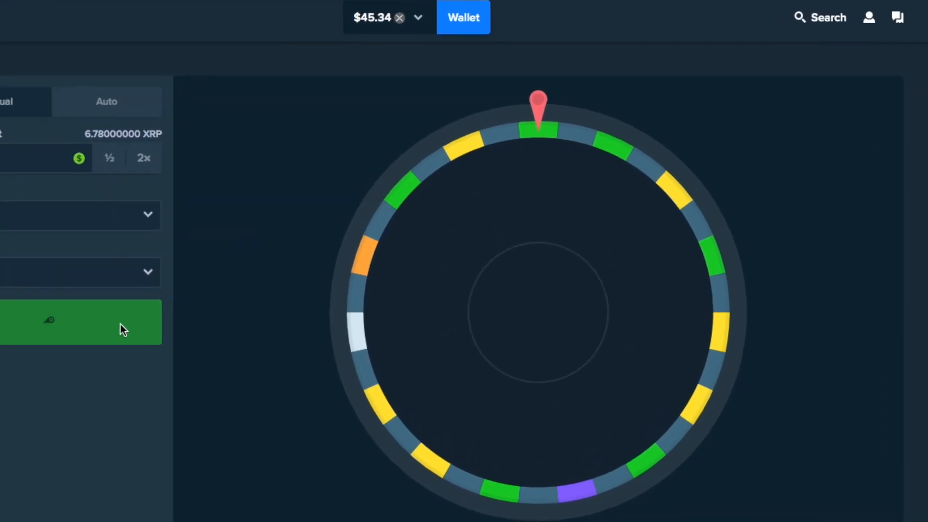
click(81, 323)
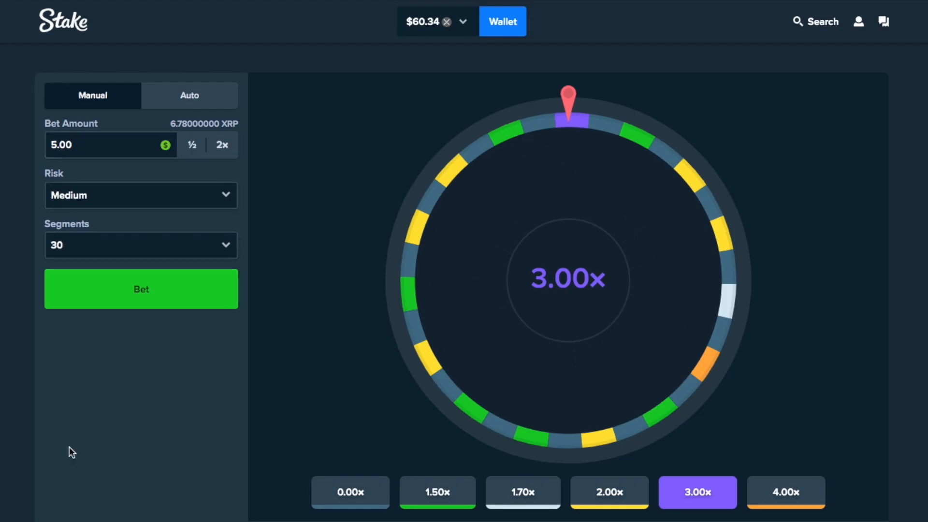
click(87, 145)
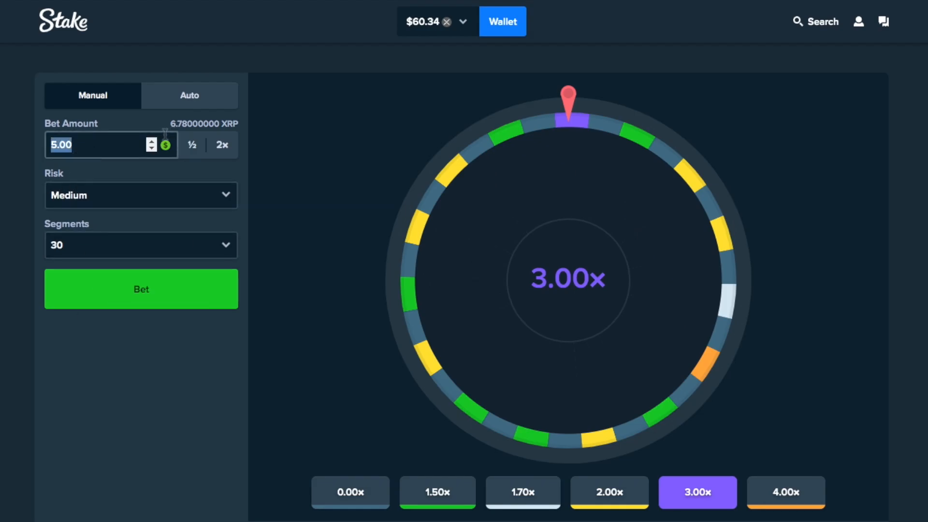
click(141, 289)
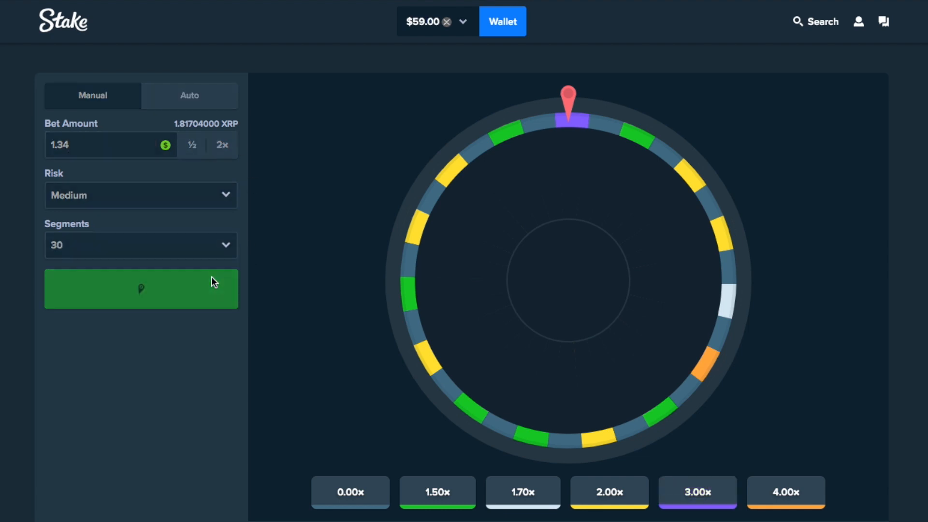
click(142, 289)
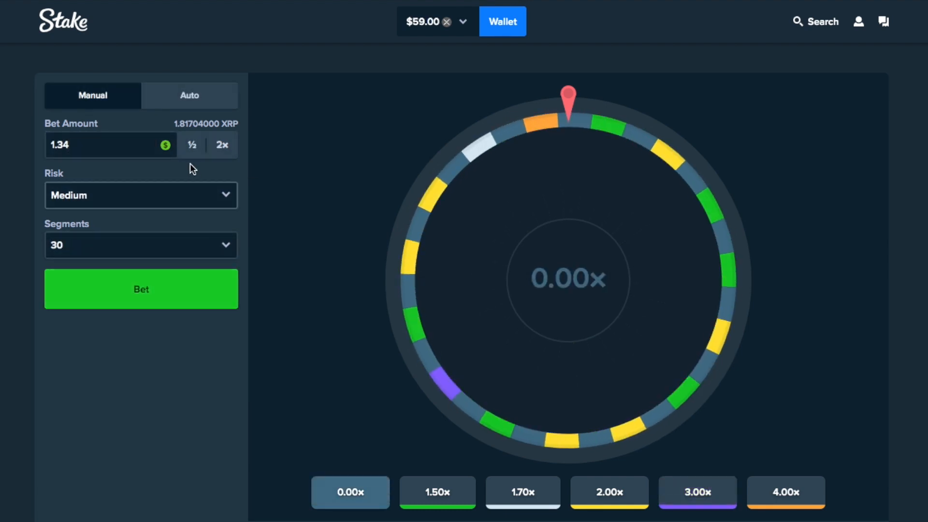
click(141, 289)
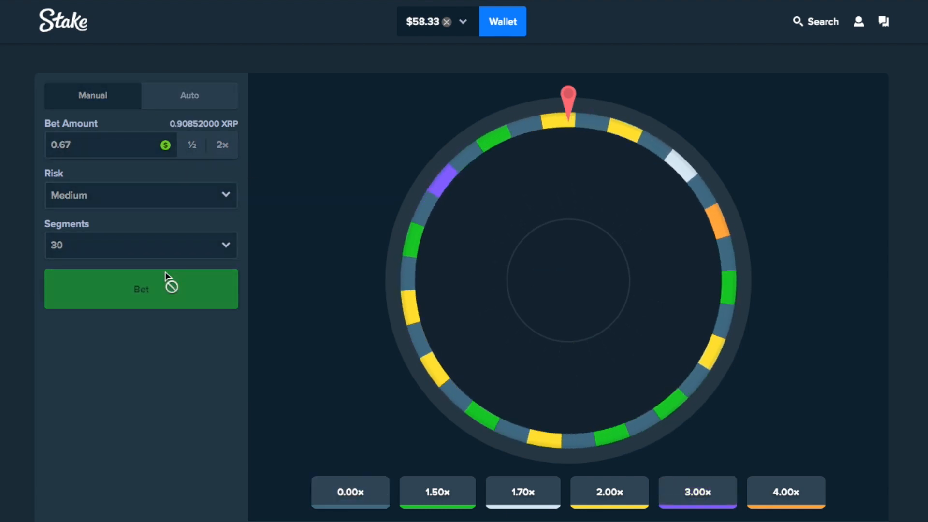
Spin again at 1.34, then with a newly entered stake of 3
click(222, 145)
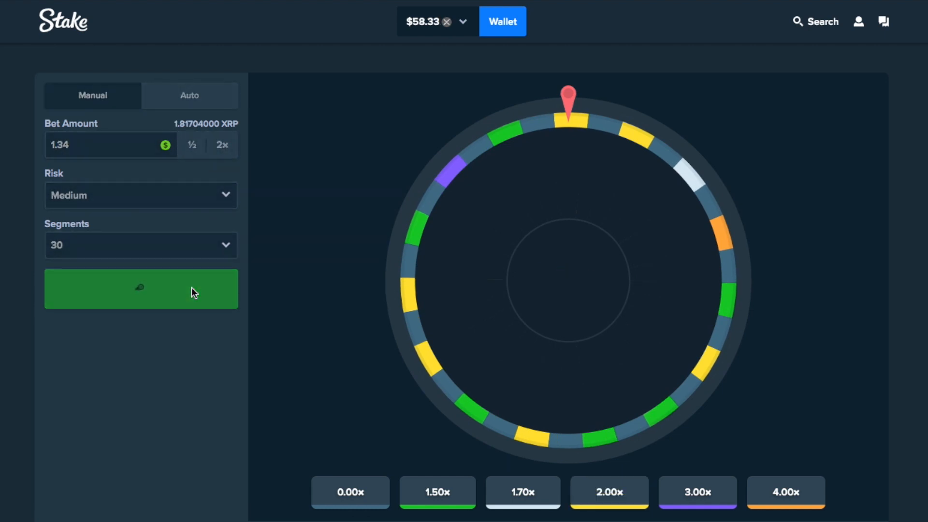
click(141, 289)
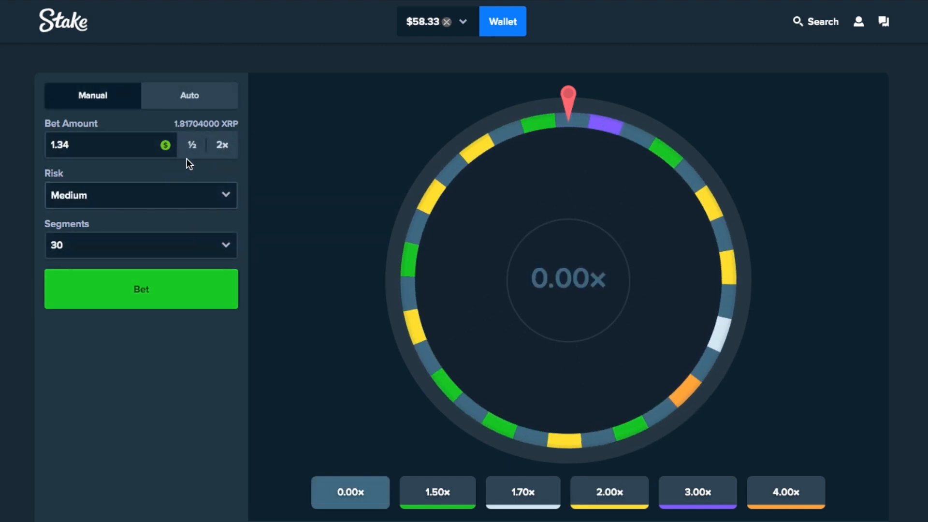
text(3)
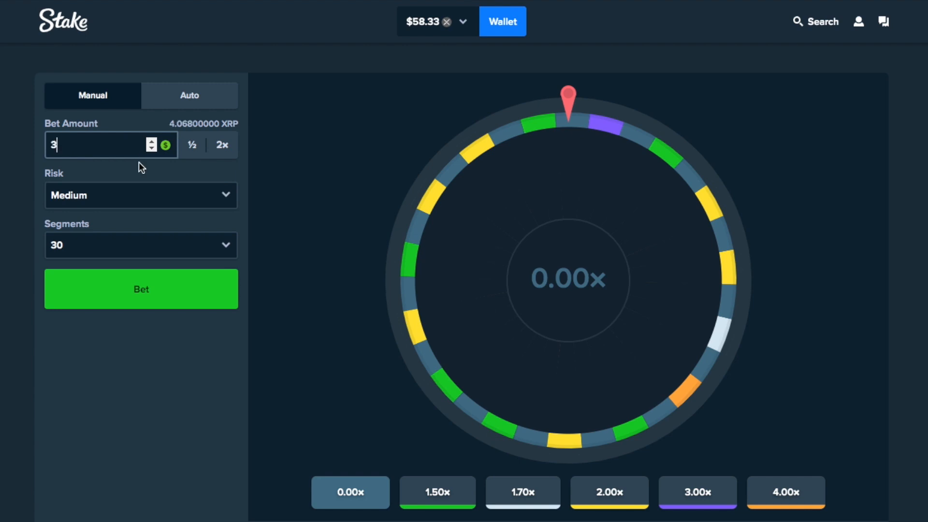
click(141, 289)
text(5)
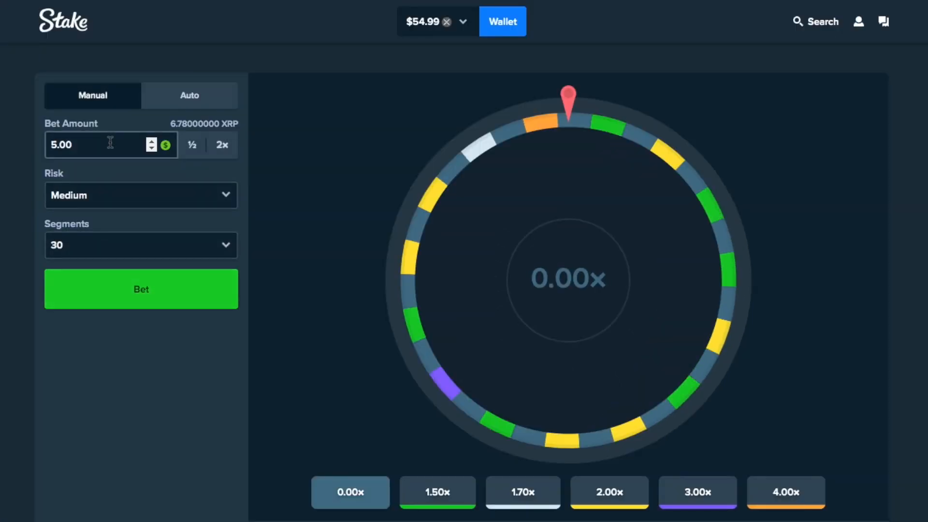
Spin the Medium-risk wheel at 0.63, 4.37, 2.50 and 5.00 stakes
click(141, 289)
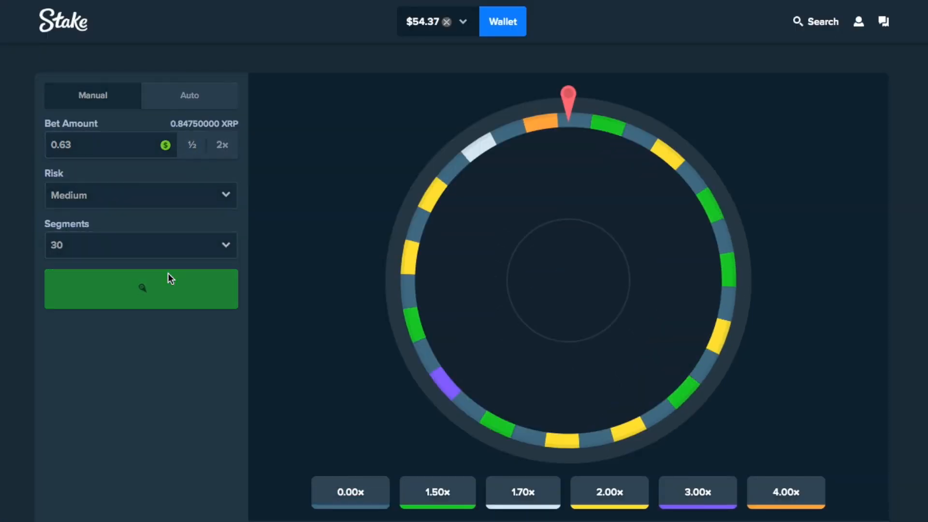
click(141, 289)
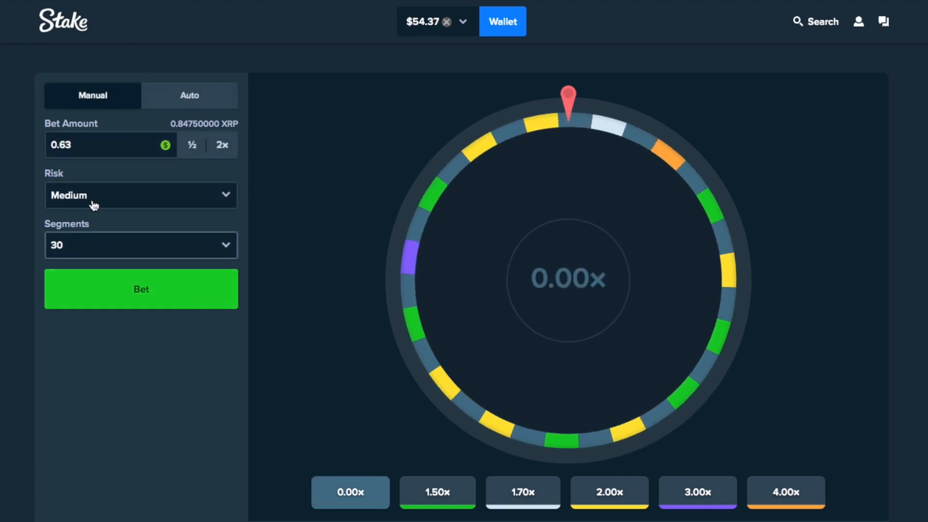
text(4.3)
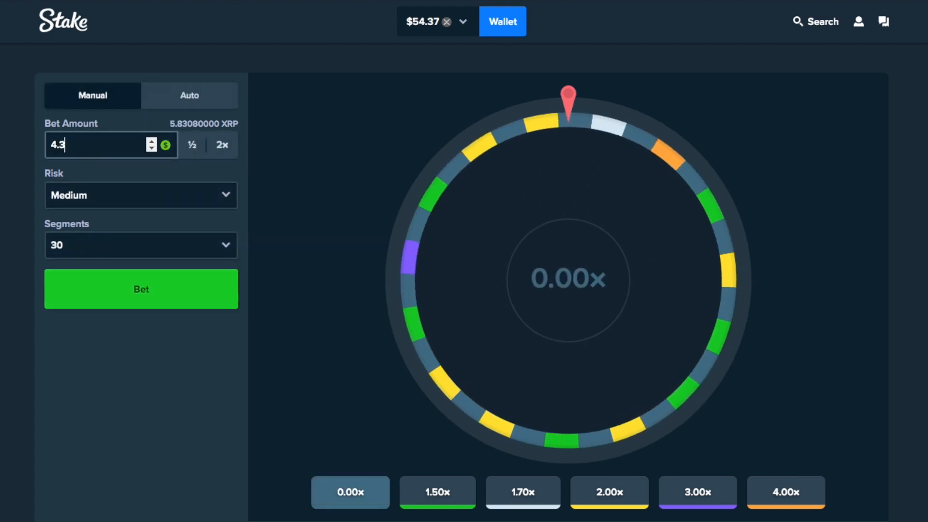
click(141, 289)
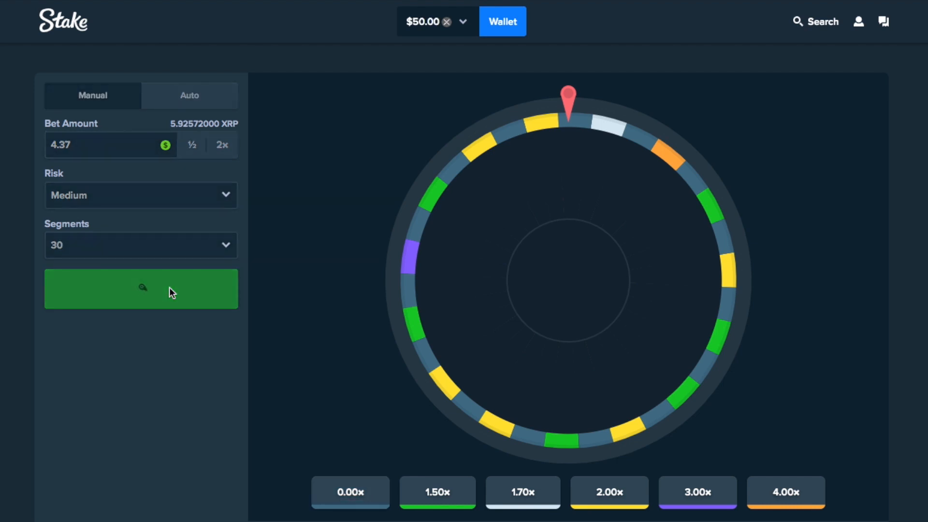
click(141, 289)
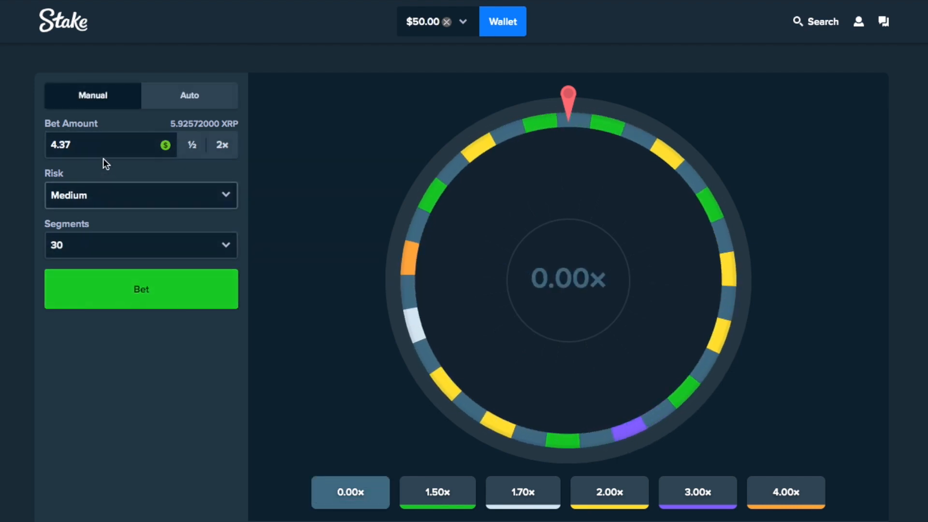
text(2)
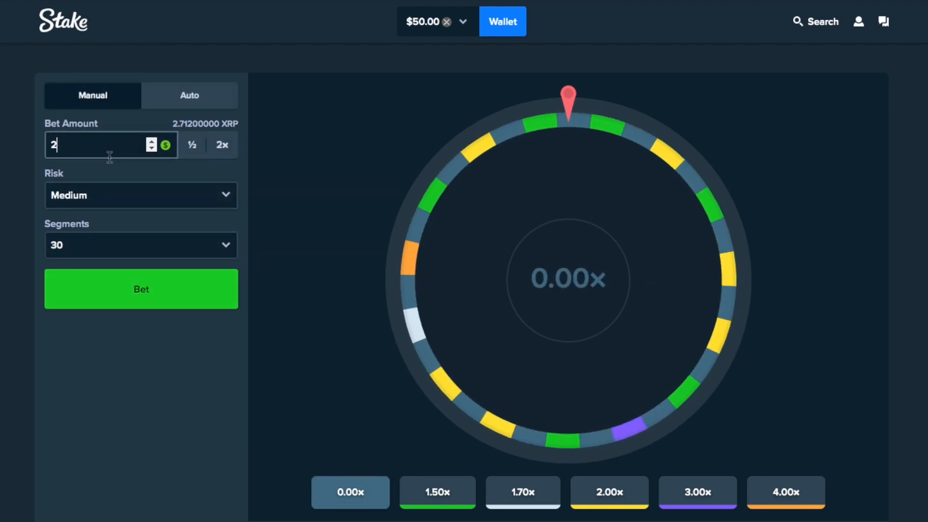
click(141, 289)
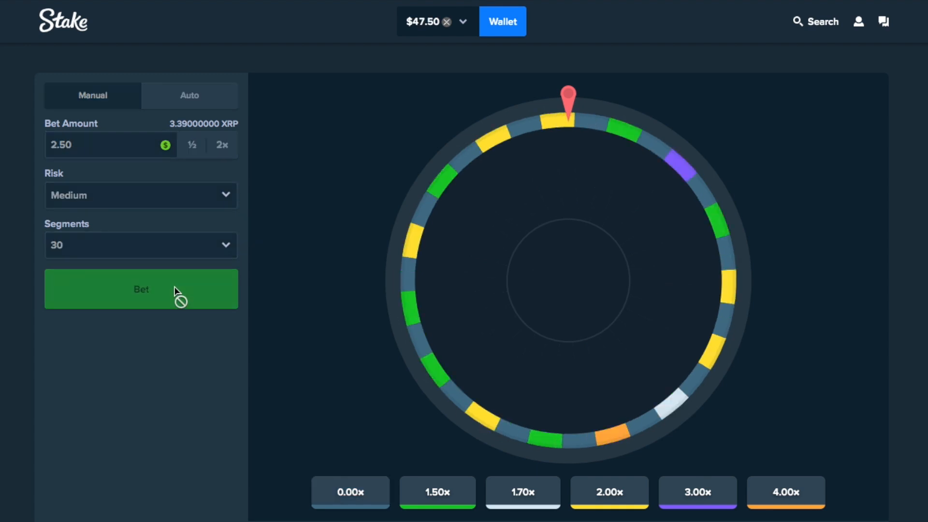
click(142, 289)
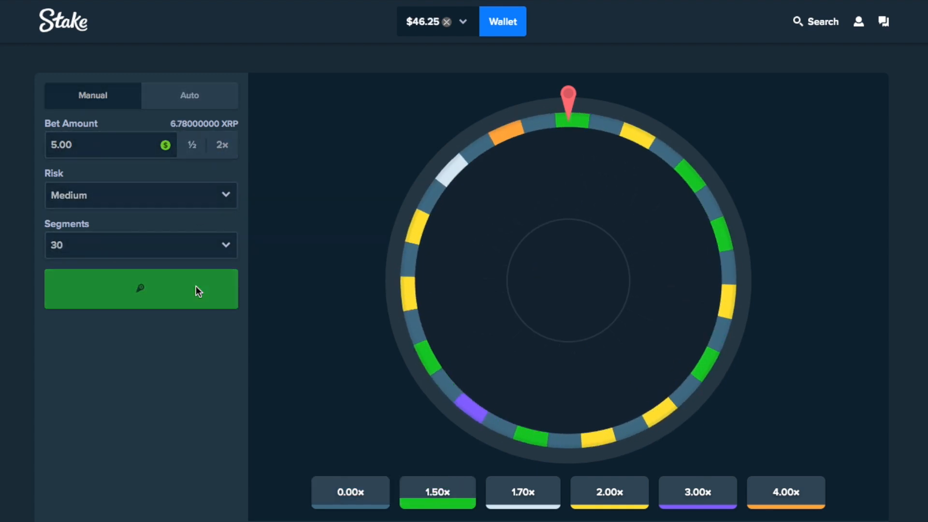
Spin several more rounds at small stakes around 1.2 and $4, ending with 1.00 entered
click(141, 289)
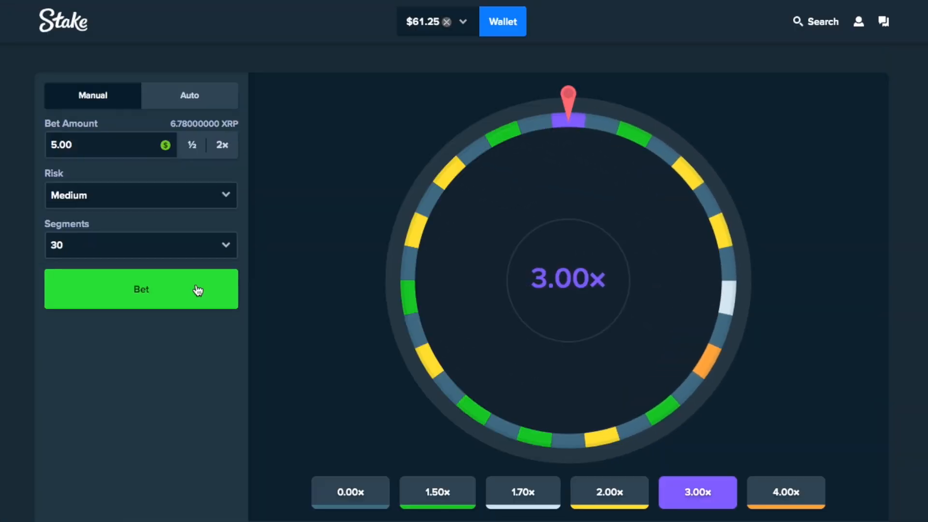
text(1.2)
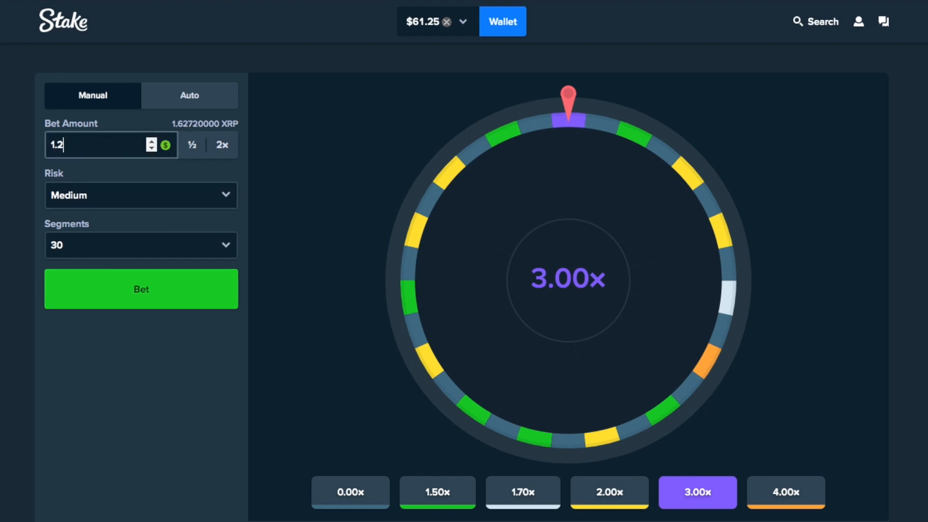
click(141, 289)
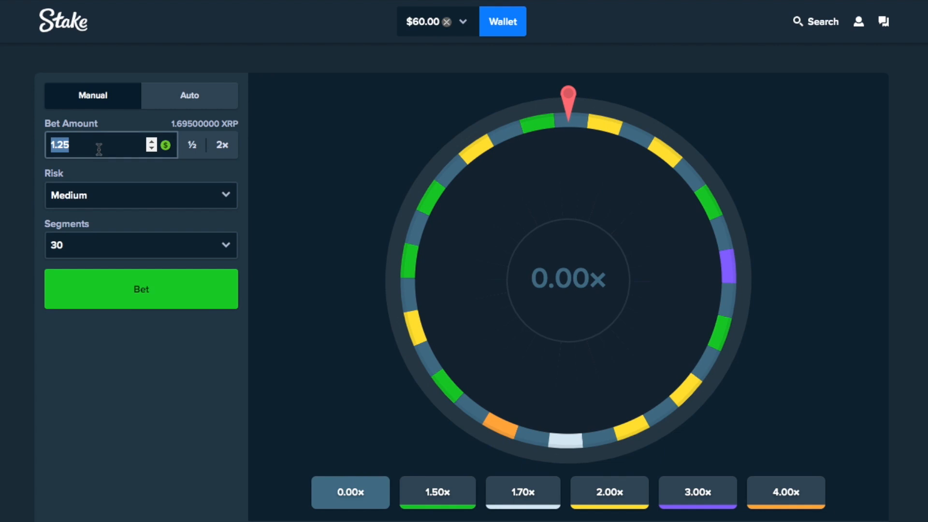
click(142, 289)
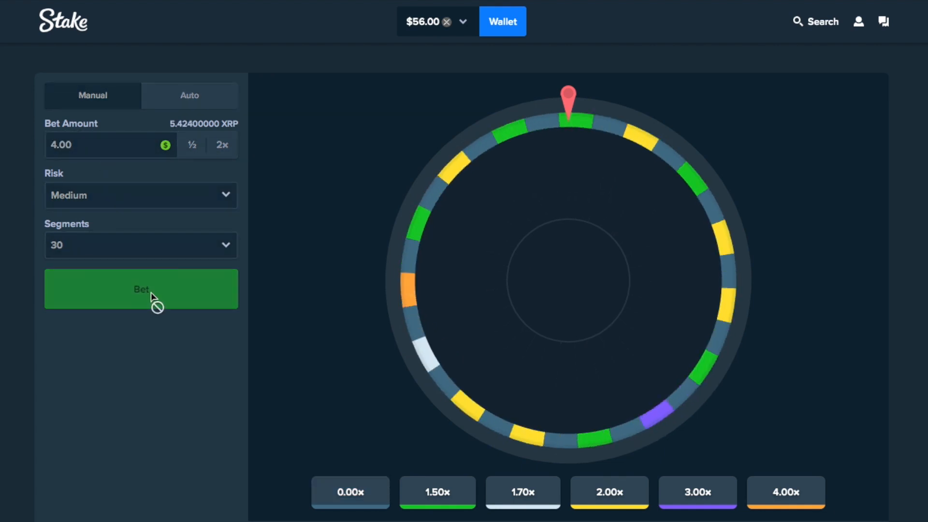
click(141, 289)
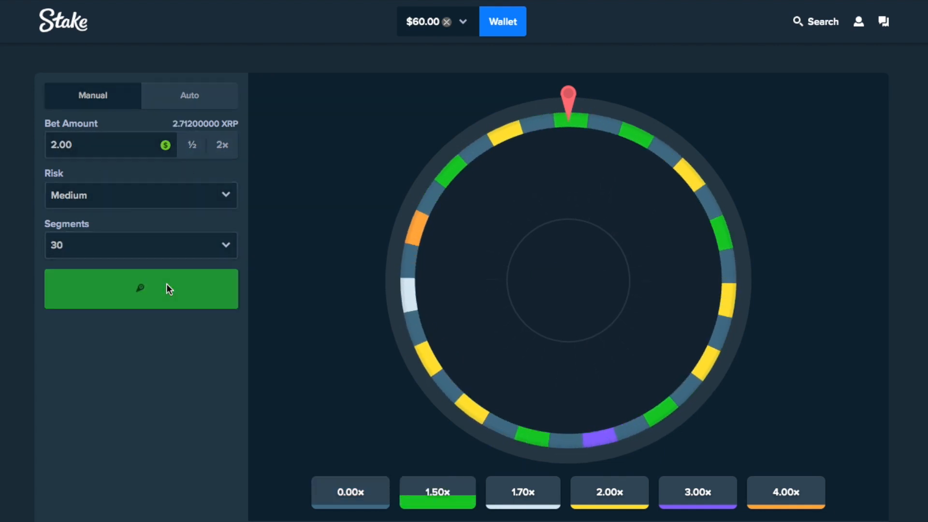
click(142, 289)
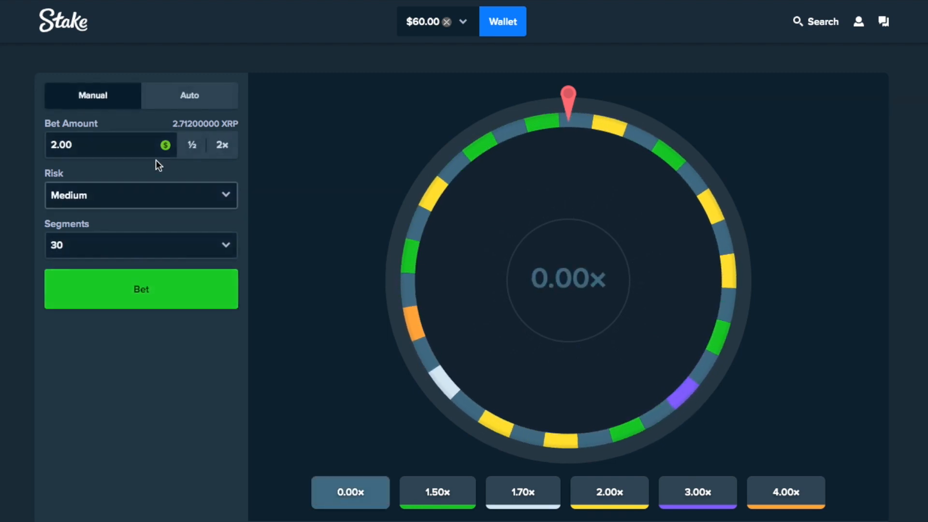
click(141, 289)
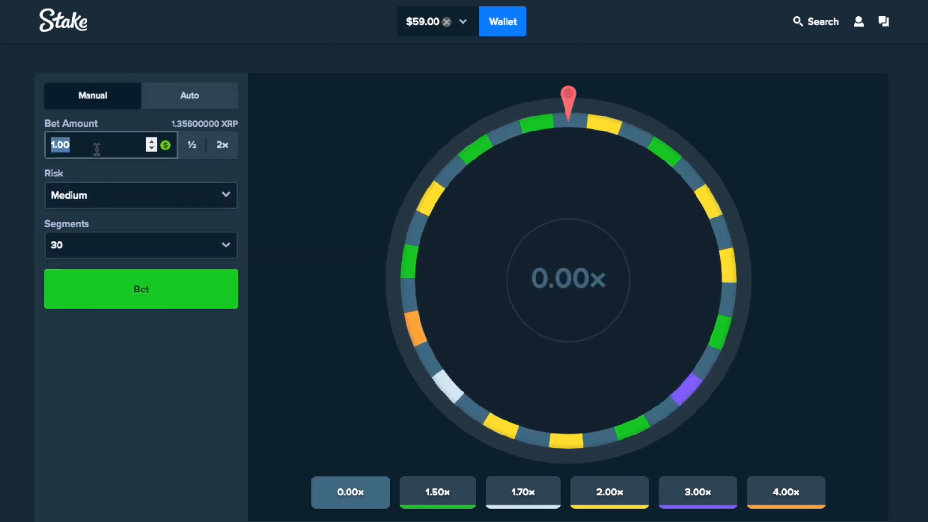
Spin at a $15 stake, then $2.50, then the doubled $5 stake
click(142, 289)
text(15)
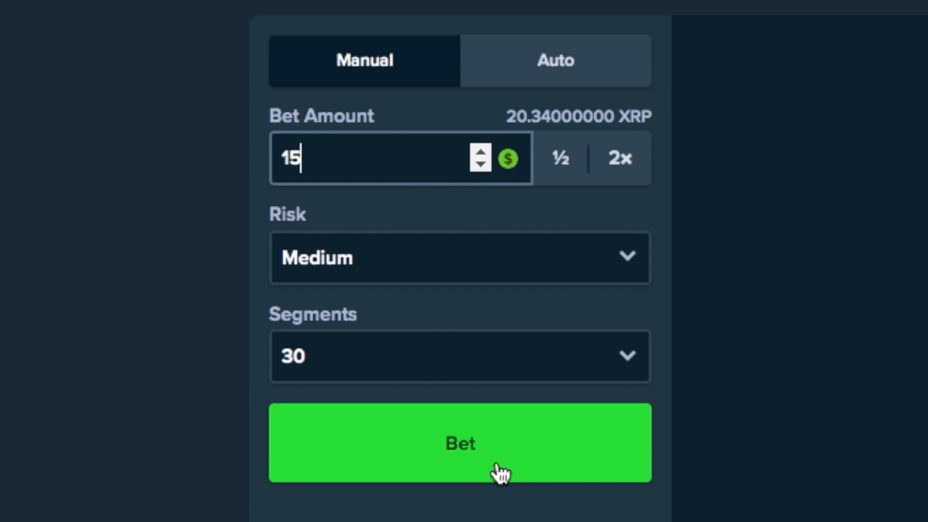
click(461, 442)
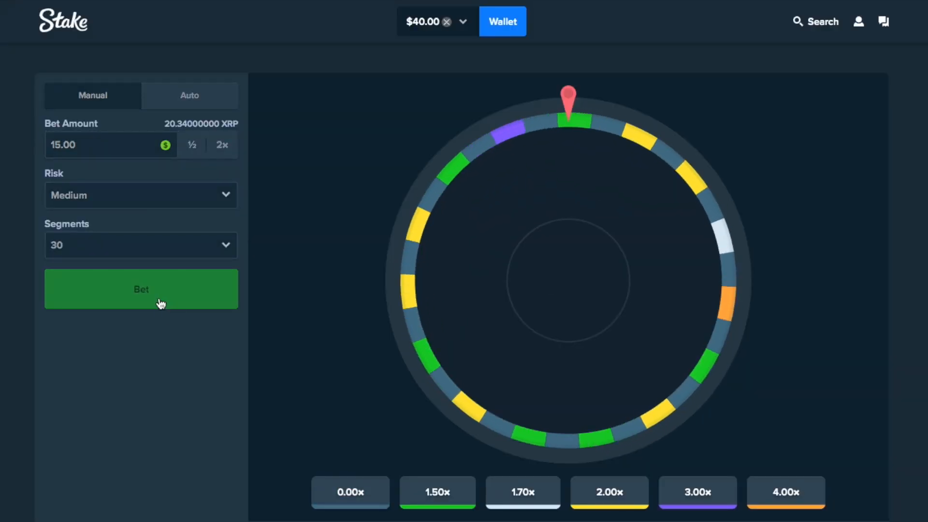
click(142, 290)
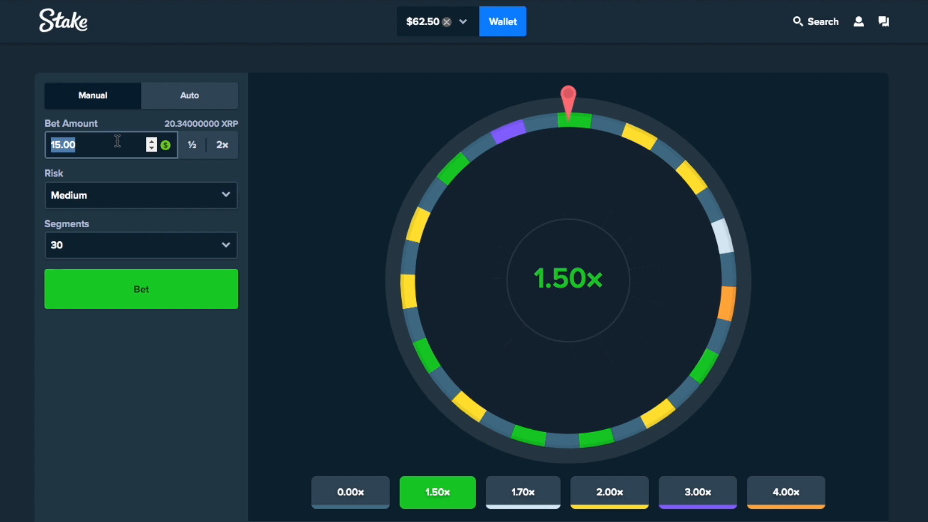
text(2.5)
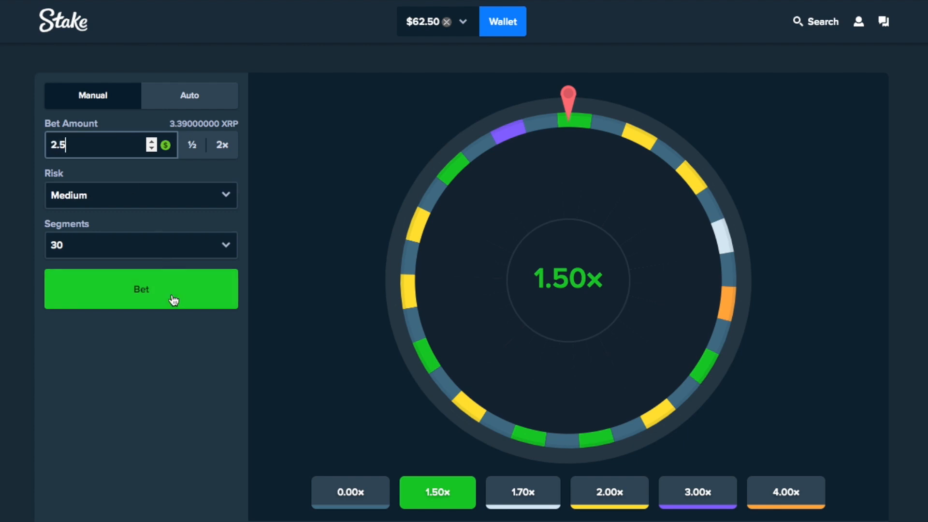
click(141, 290)
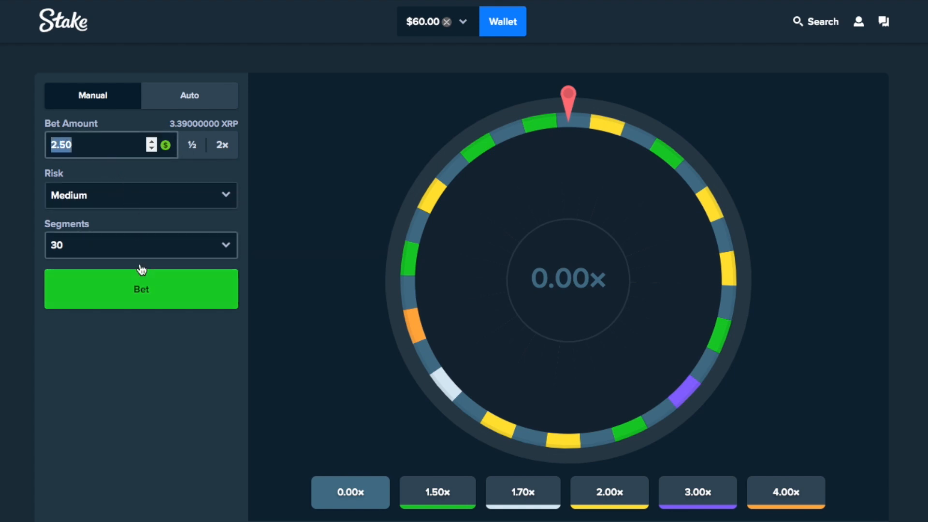
click(141, 289)
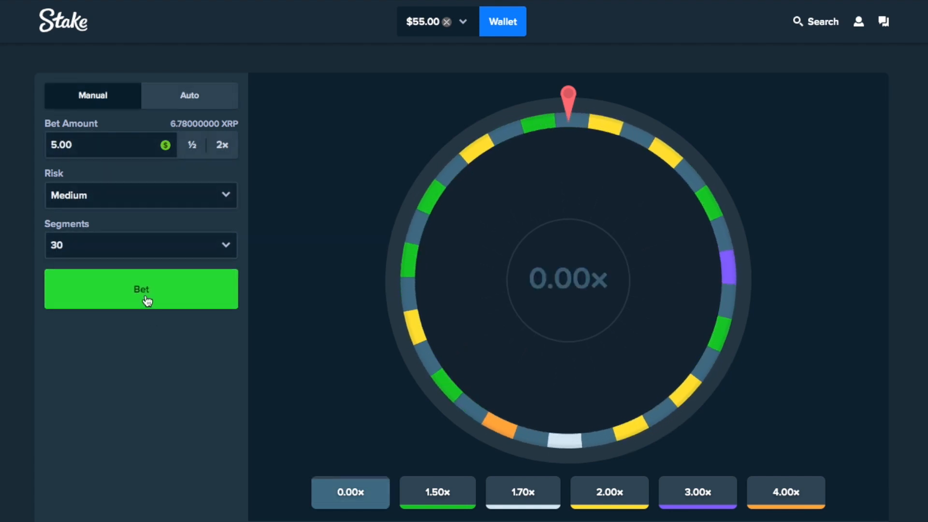
click(141, 290)
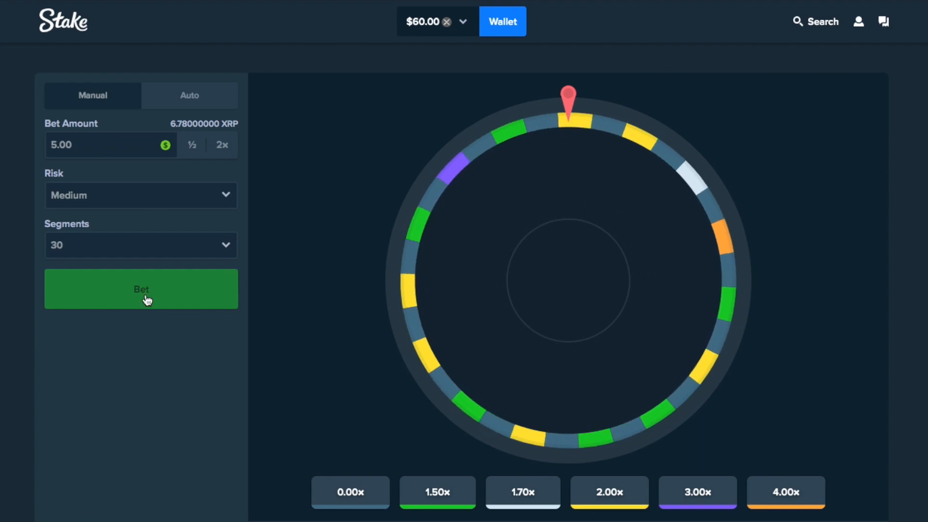
Raise the stake to $10 and then $20 and spin, landing a 4.00x win
click(142, 289)
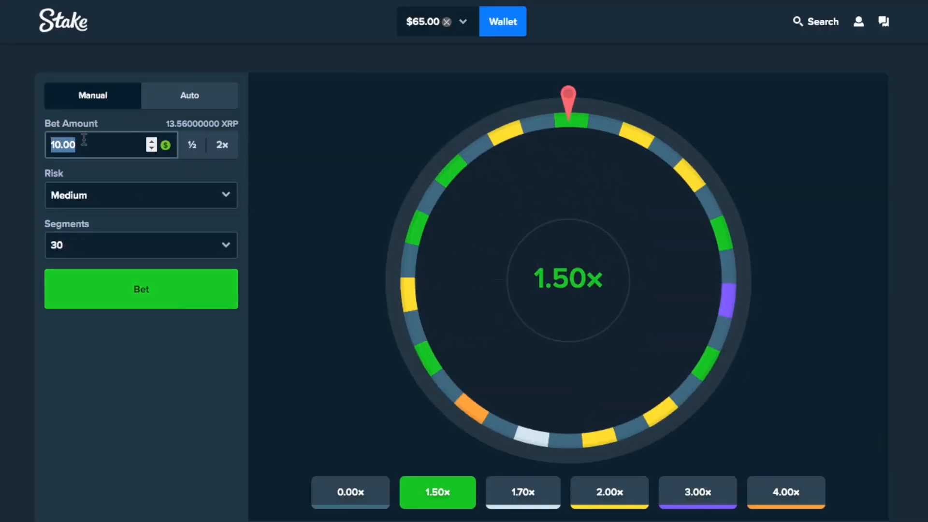
click(141, 289)
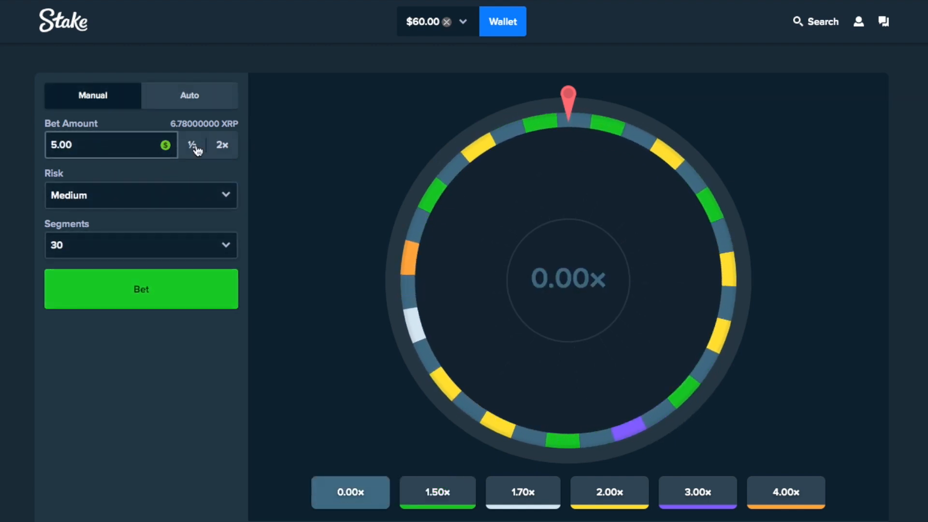
click(221, 145)
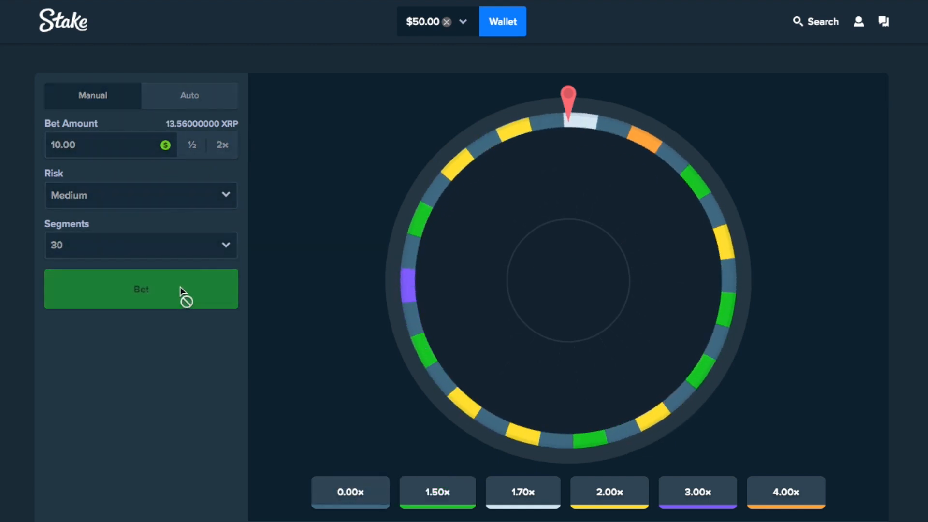
click(141, 289)
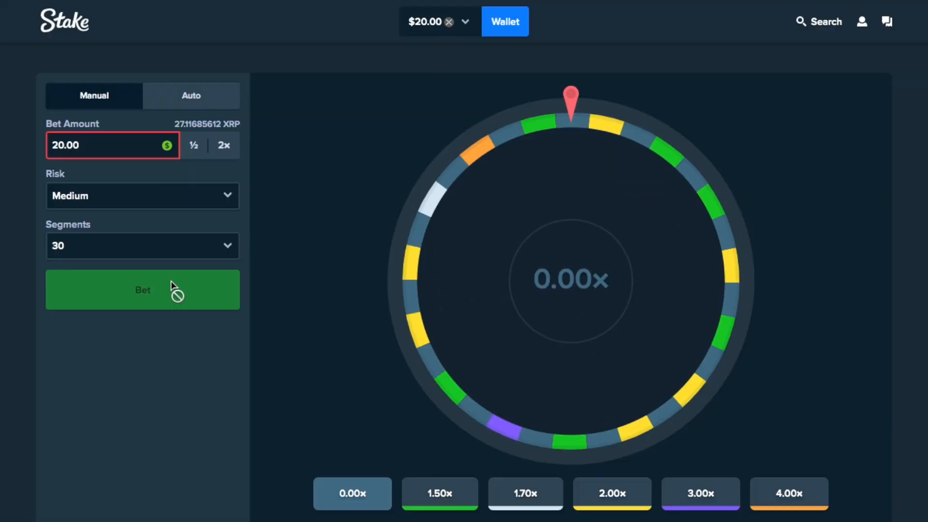
click(142, 290)
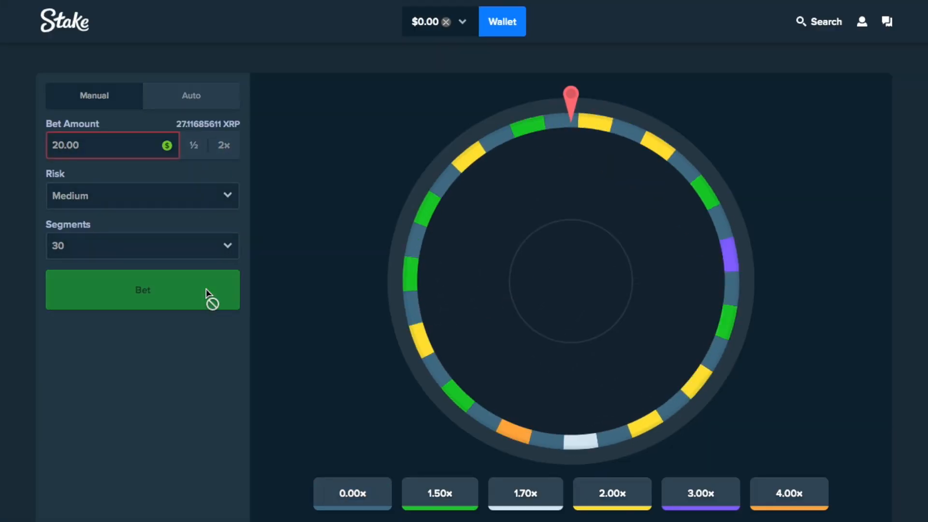
click(142, 290)
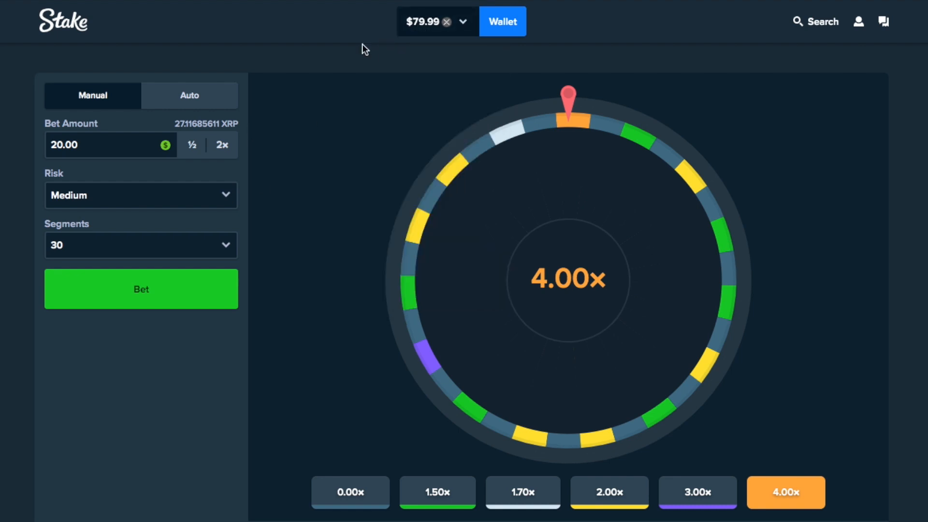
click(141, 196)
text(5)
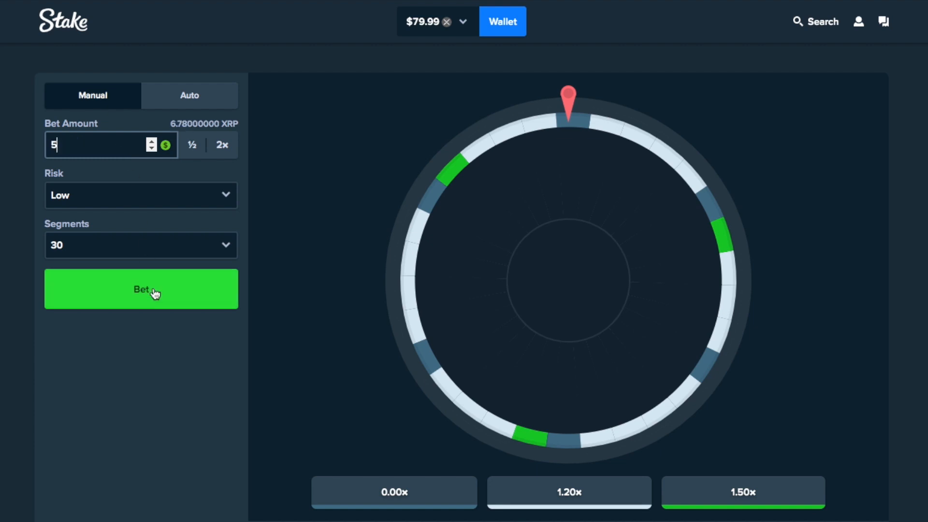
Play several Low-risk 30-segment rounds at a 5.00 stake, then one at 3.00
click(141, 290)
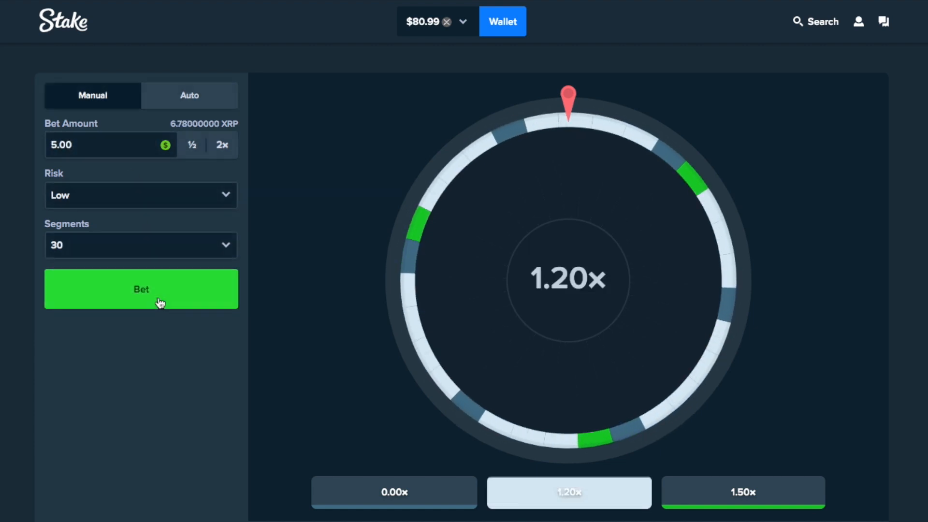
click(141, 289)
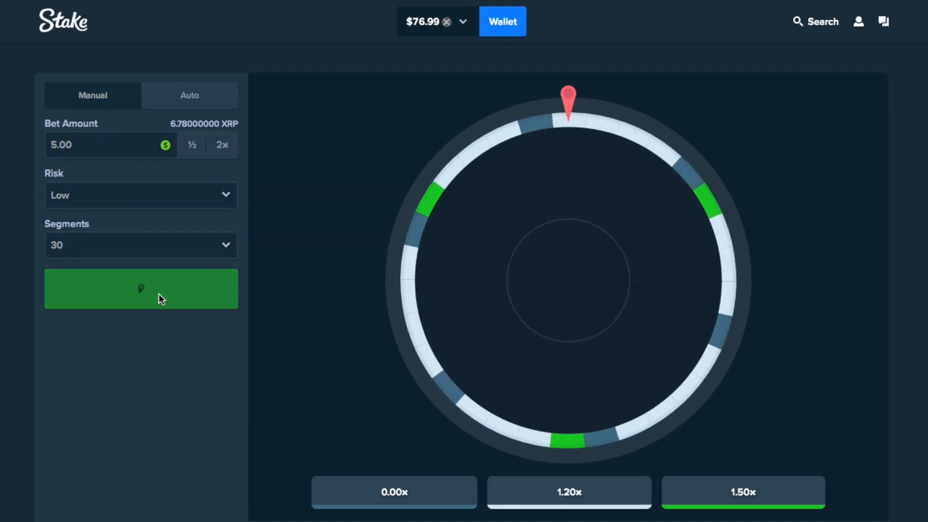
click(142, 289)
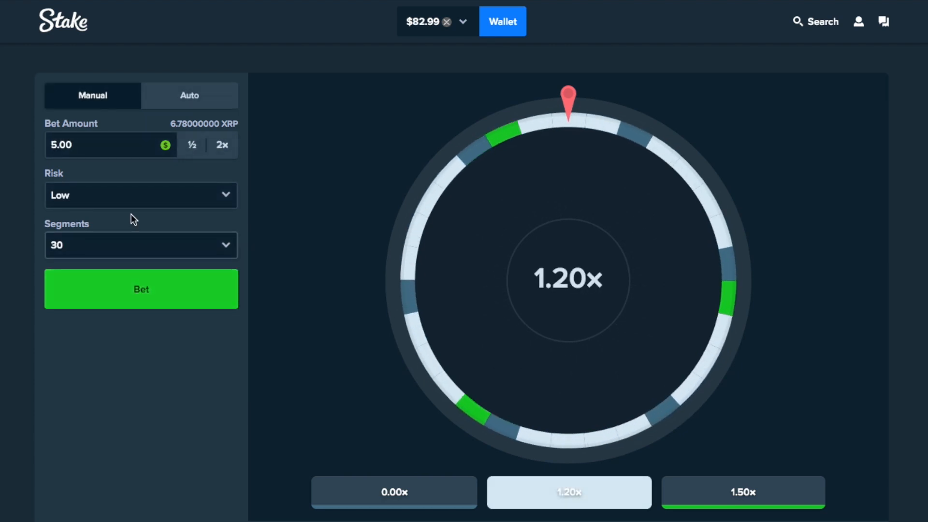
click(141, 289)
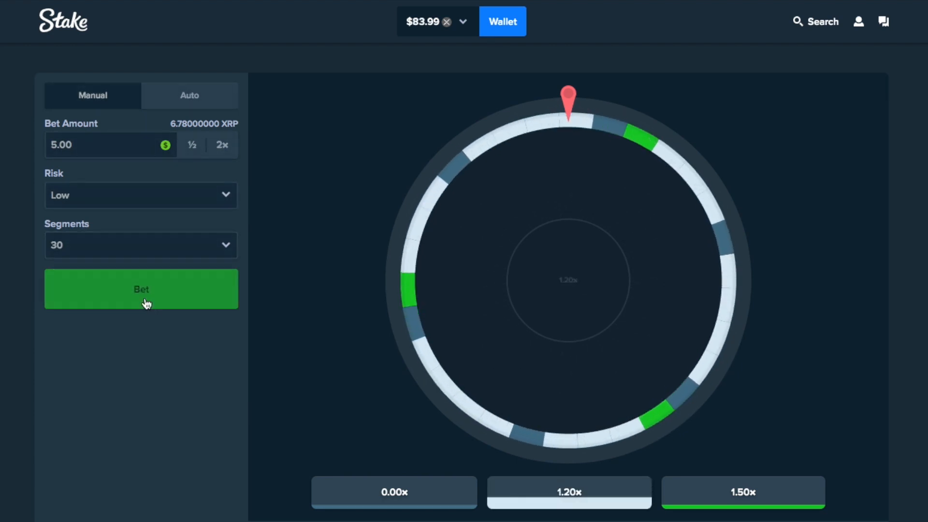
click(141, 289)
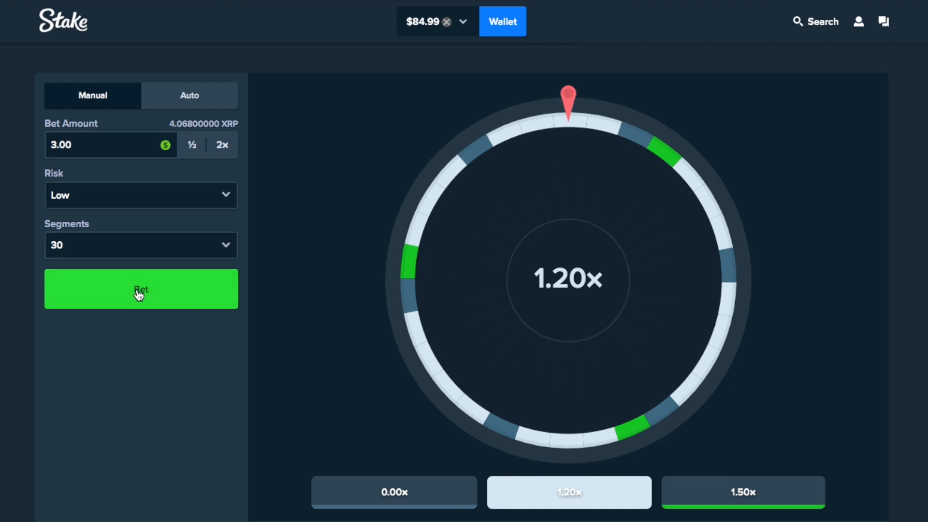
click(141, 289)
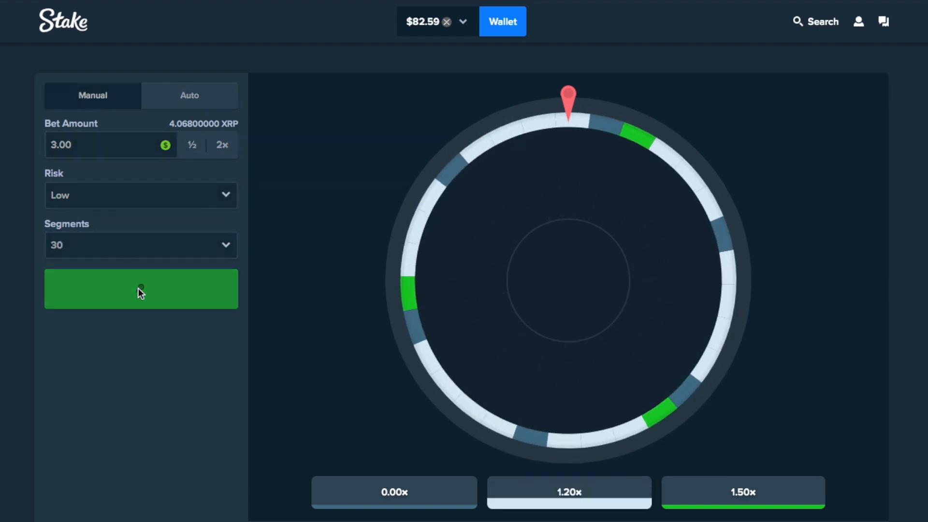
Halve the stake to 1.50 for a spin, then double back to 3.00 for three more rounds
click(142, 289)
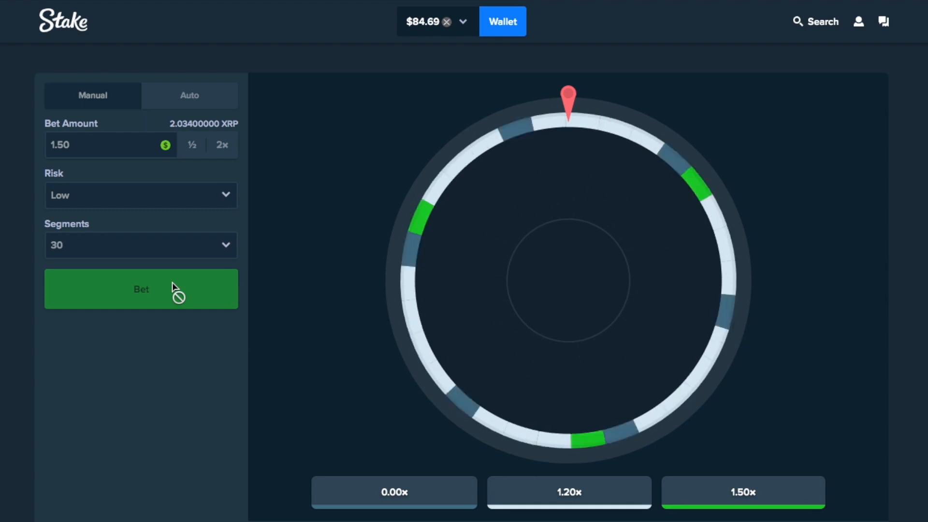
click(141, 289)
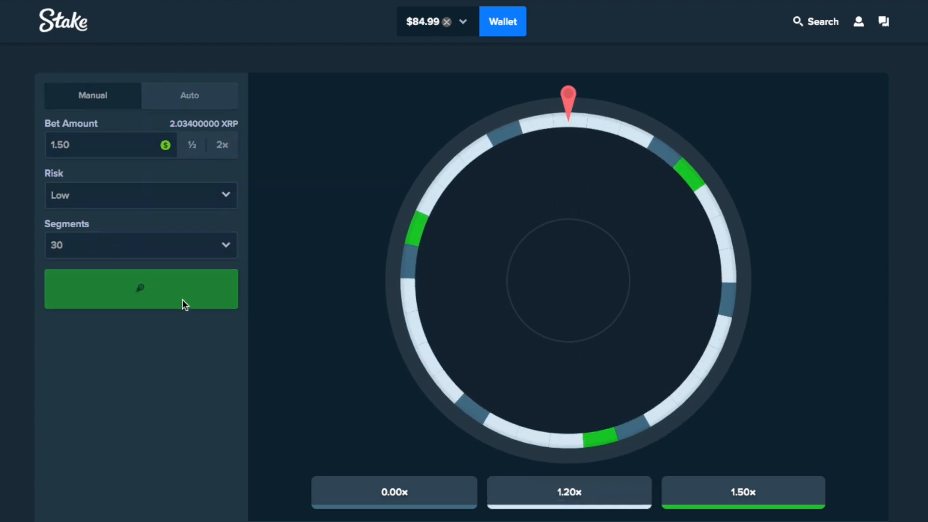
click(142, 289)
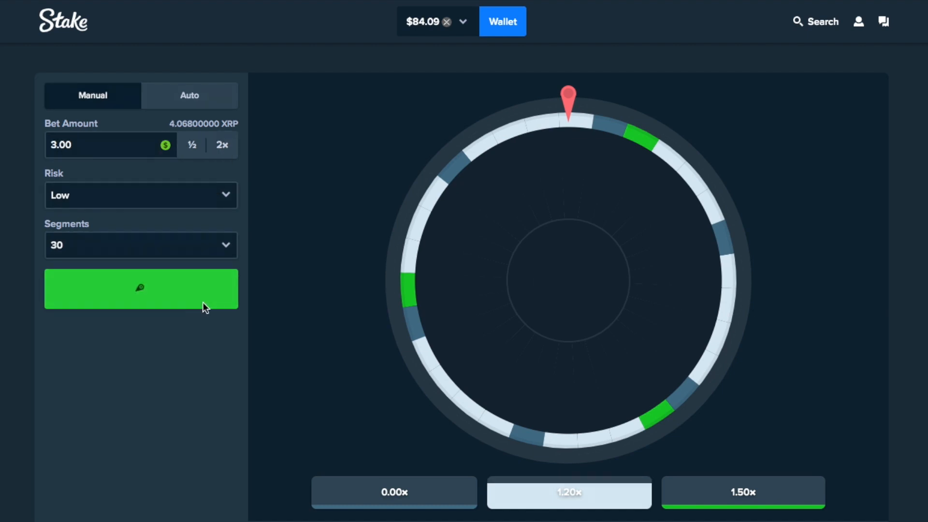
click(141, 288)
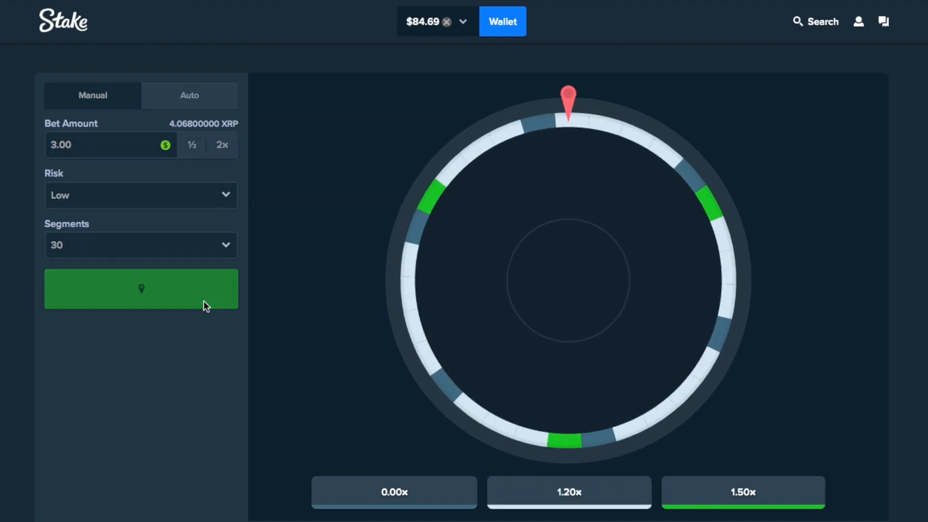
click(141, 289)
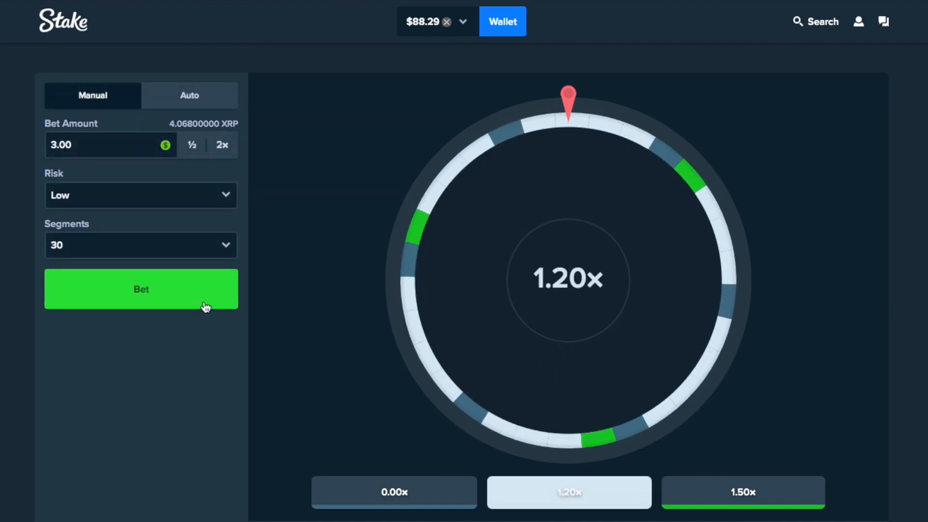
click(141, 289)
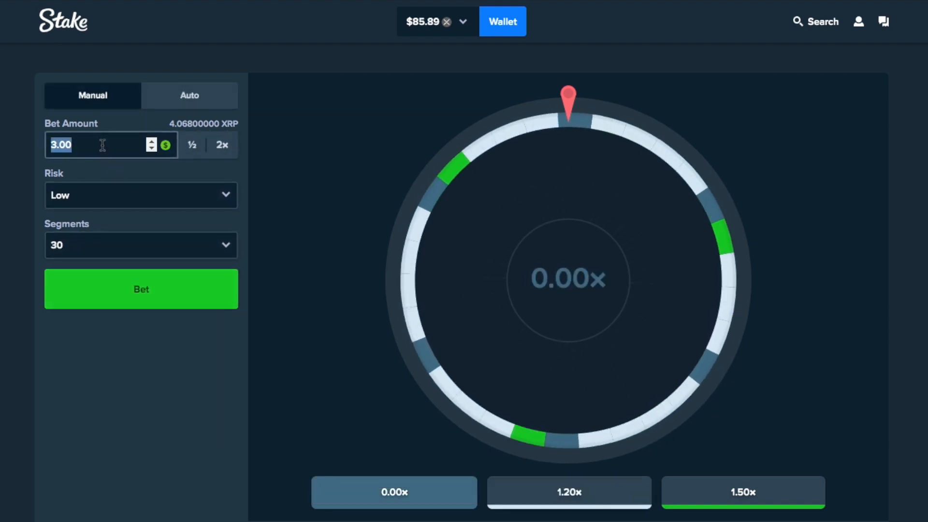
Set Risk to High and Segments to 10
click(141, 196)
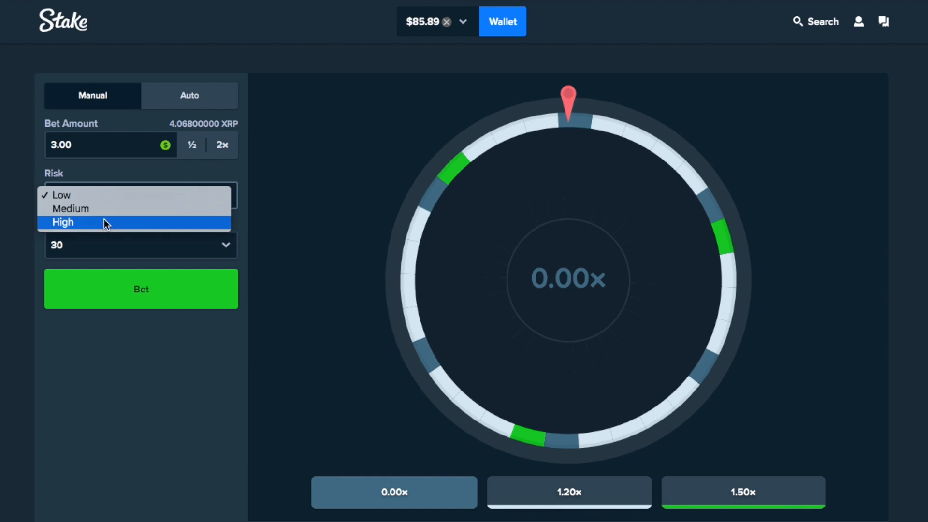
click(63, 223)
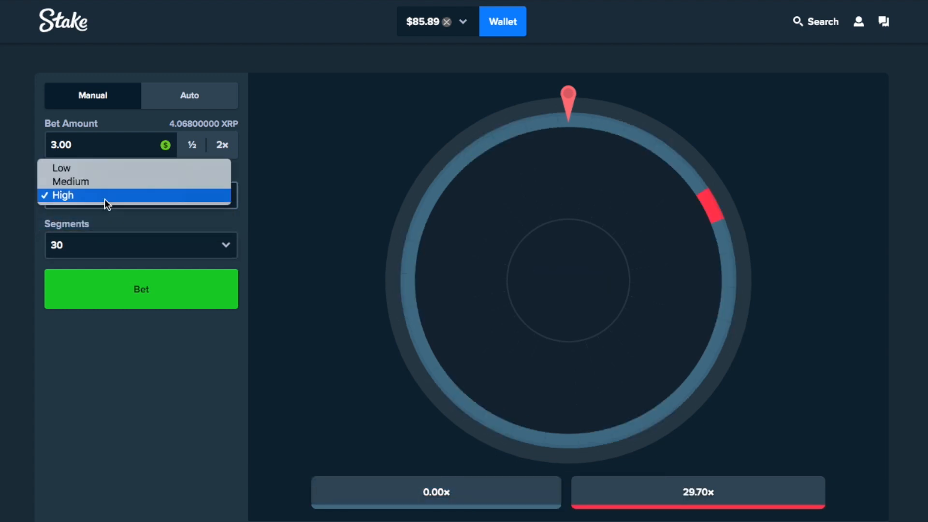
click(62, 196)
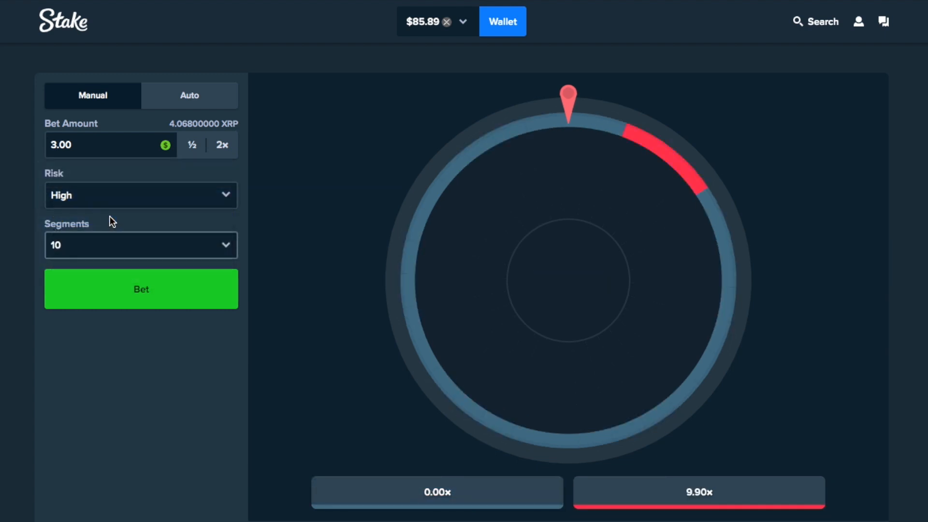
click(102, 145)
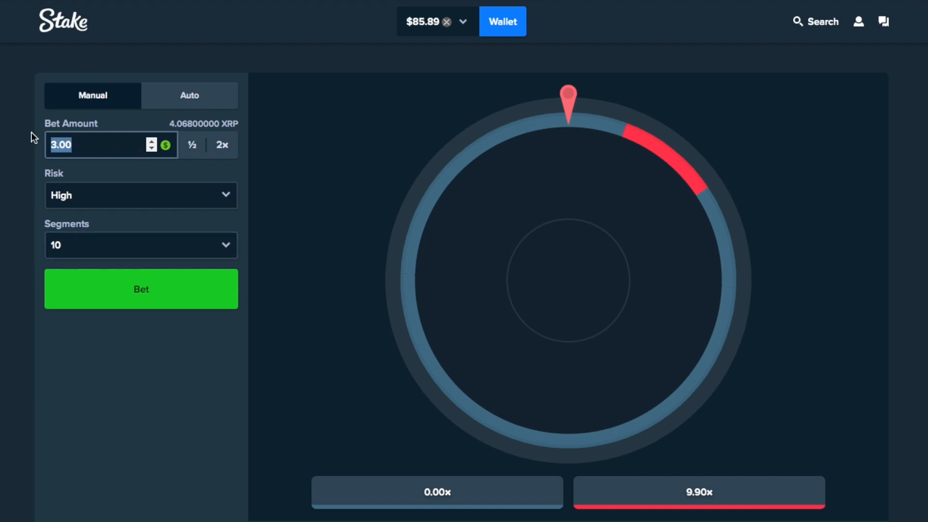
Spin High-risk rounds doubling the stake from 0.10 through 0.20, 0.40 to 0.80
click(141, 289)
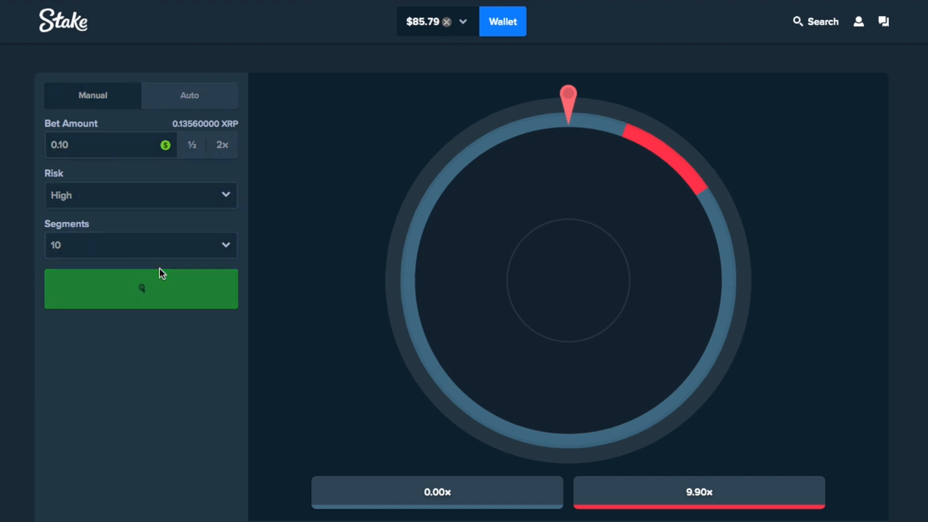
click(222, 145)
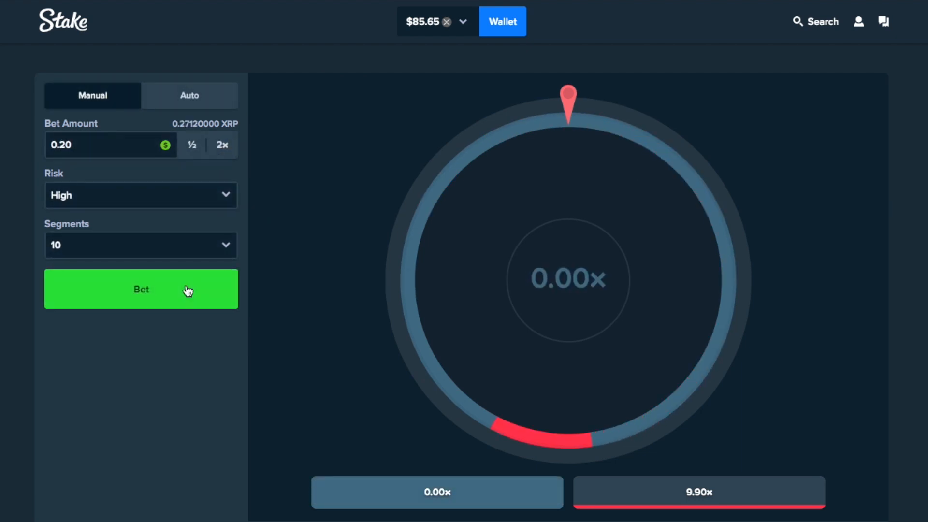
click(141, 290)
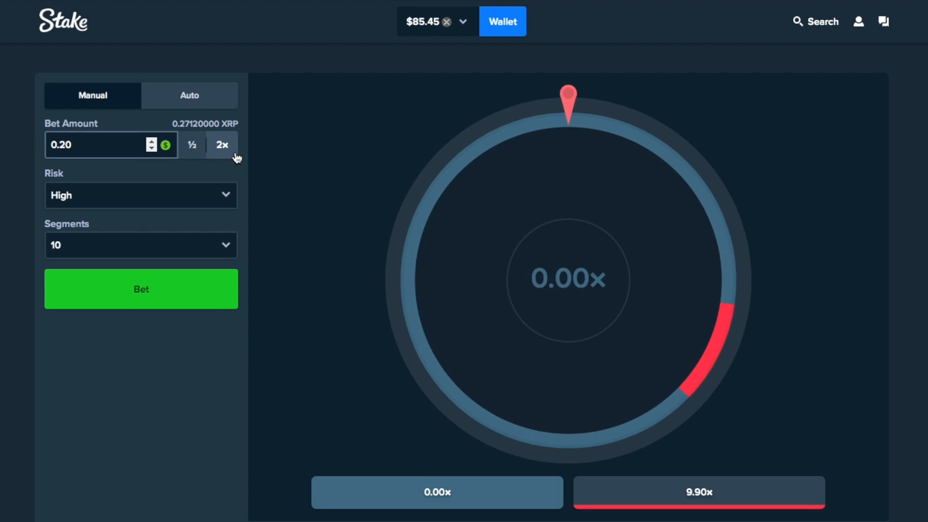
click(221, 145)
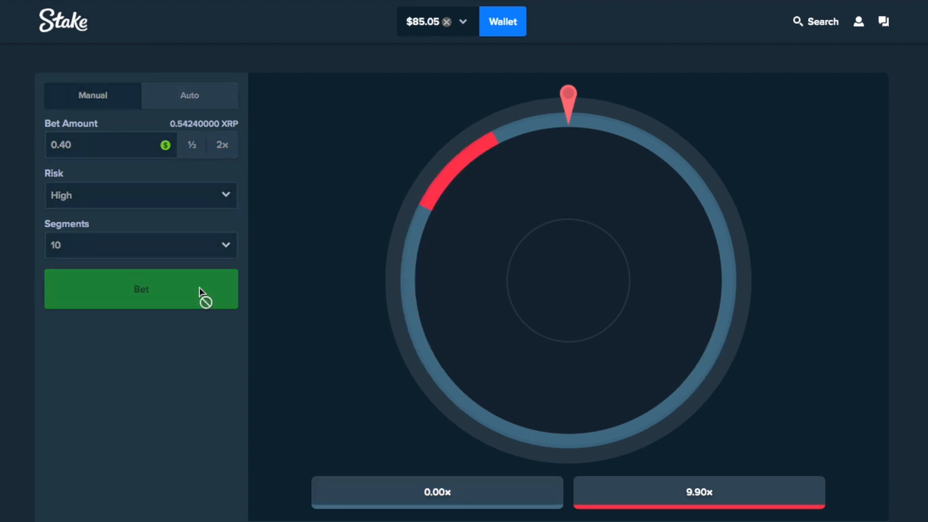
click(141, 289)
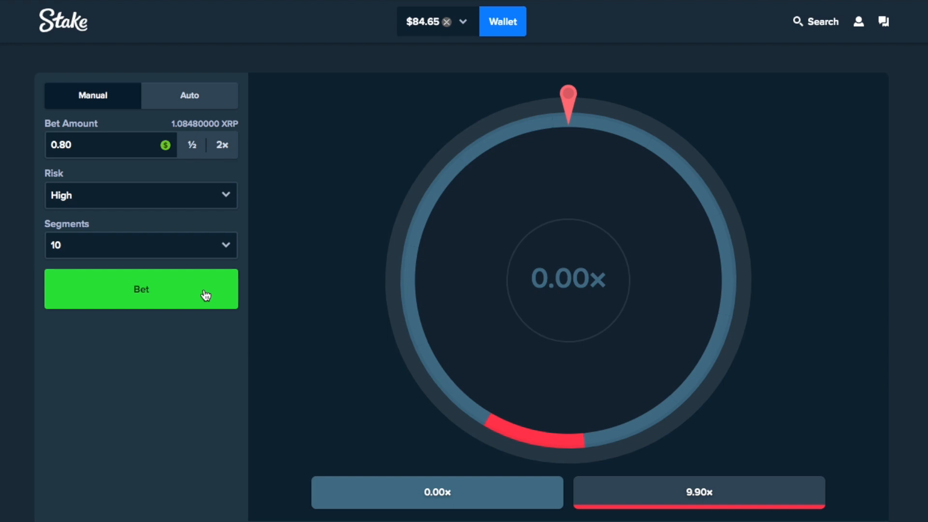
click(141, 290)
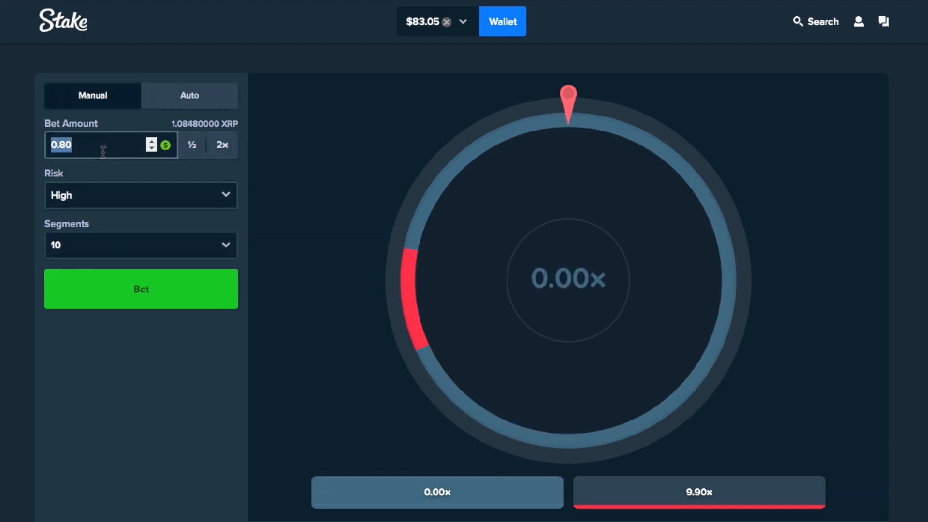
Bet 1.50 for a 9.90x win, then start a 1.40 round
text(1.50)
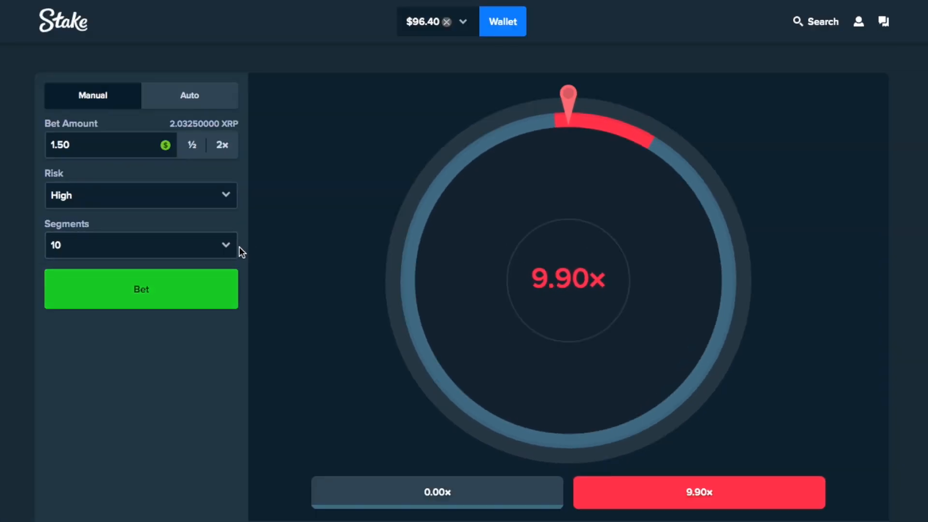
mouse_move(187, 117)
text(1.4)
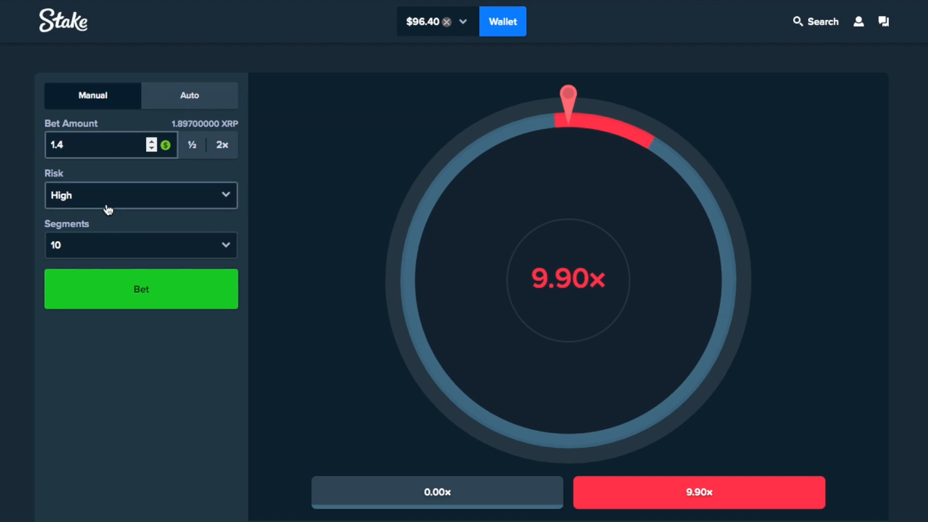
click(141, 290)
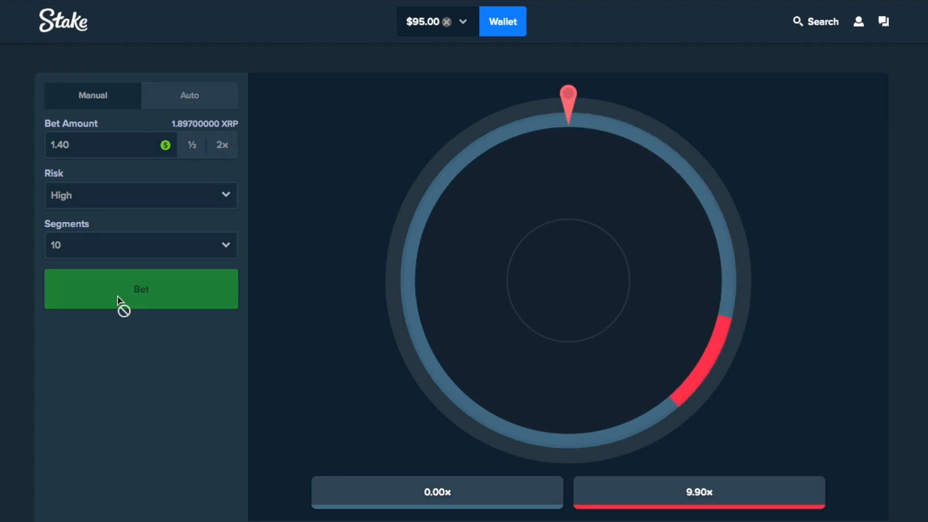